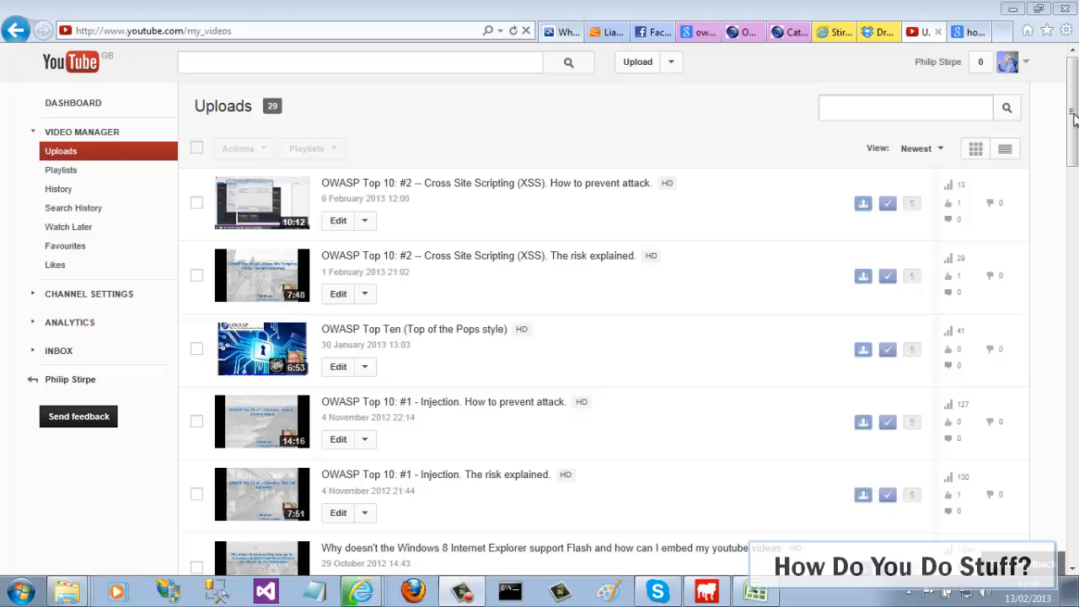
Open the edit page for the 'OWASP Top 10: #2 -- Cross Site Scripting (XSS)' video
{"action": "scroll", "scroll_direction": "down", "scroll_amount": 3}
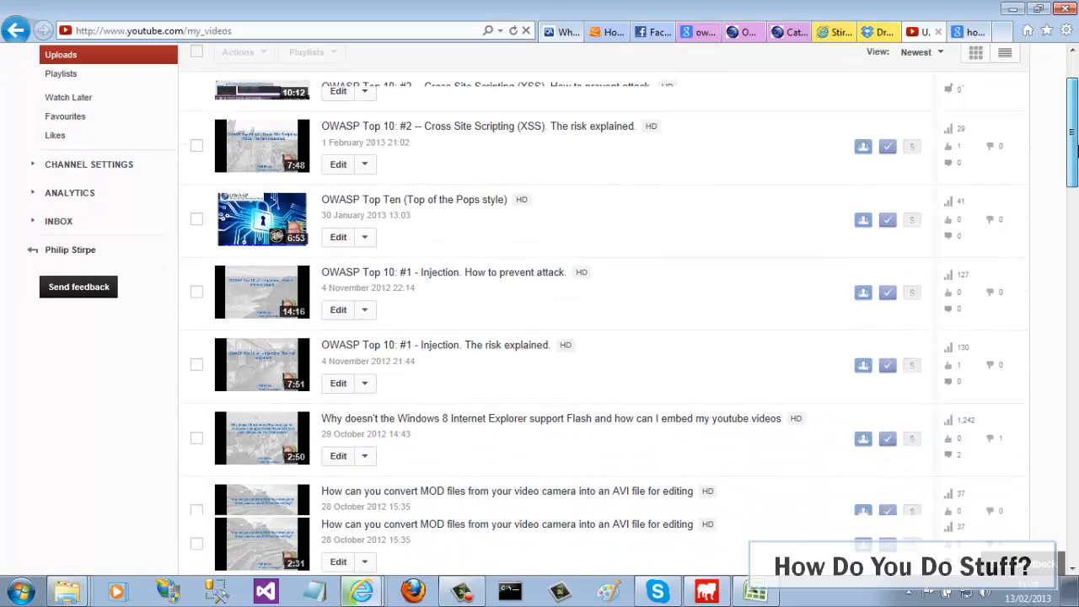
{"action": "scroll", "scroll_direction": "down", "scroll_amount": 3}
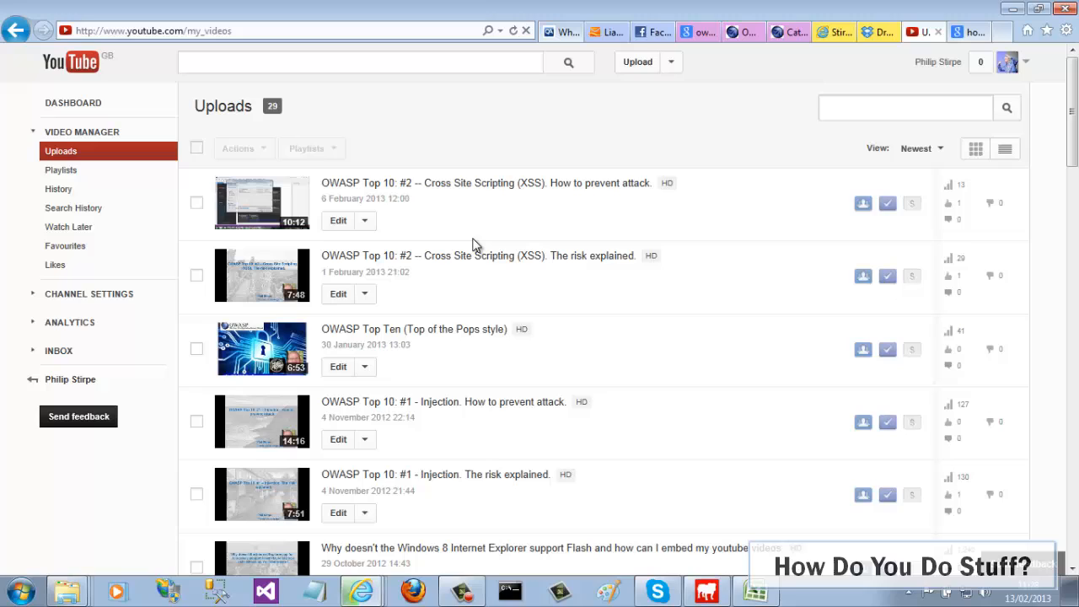
{"action": "mouse_move", "coordinate": [365, 220]}
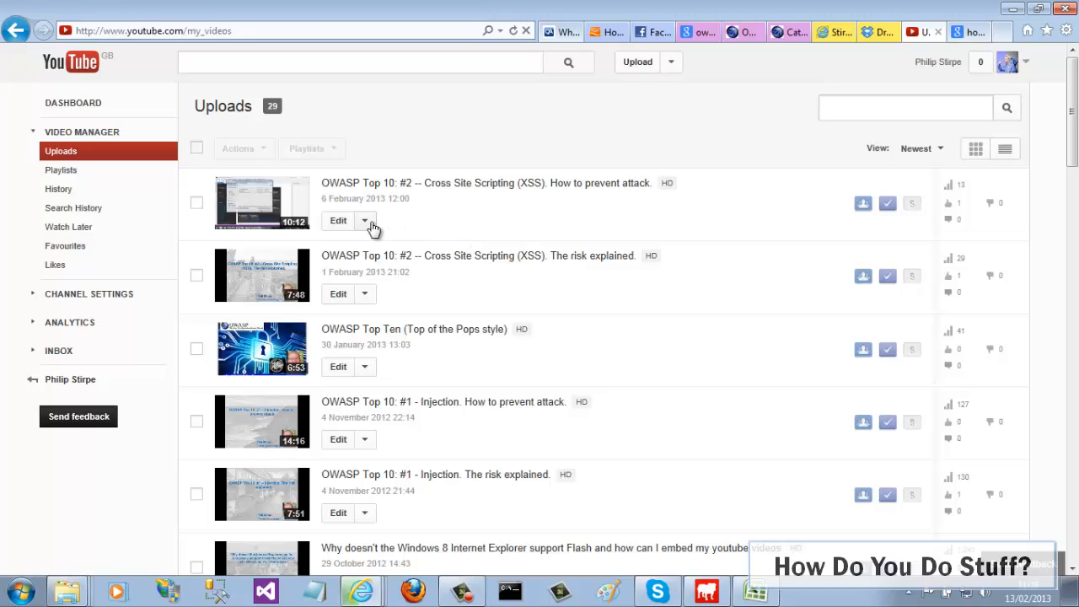
{"action": "left_click", "coordinate": [364, 219]}
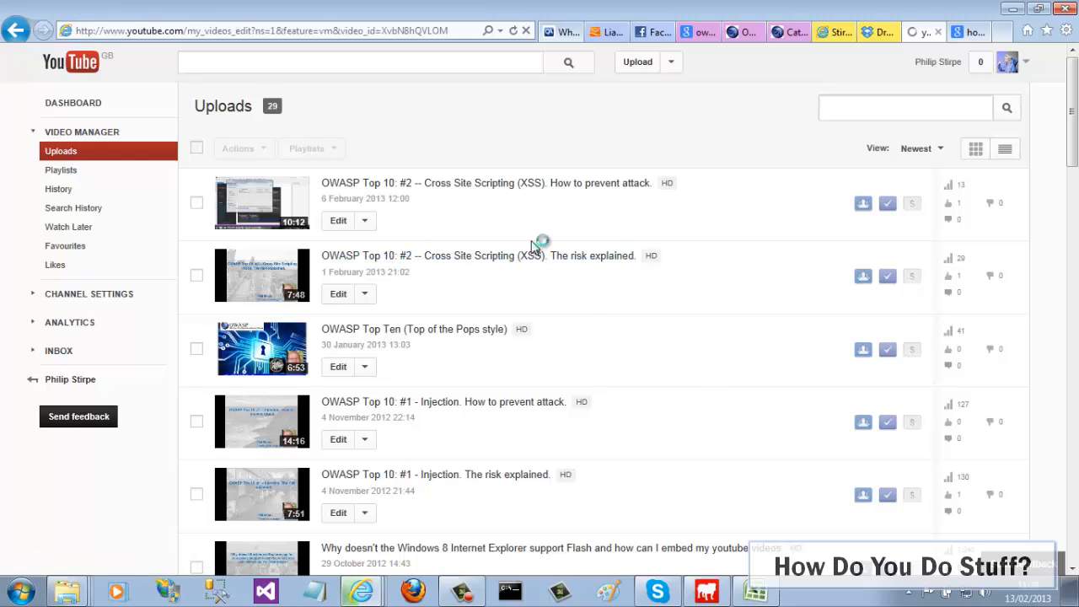
{"action": "left_click", "coordinate": [337, 219]}
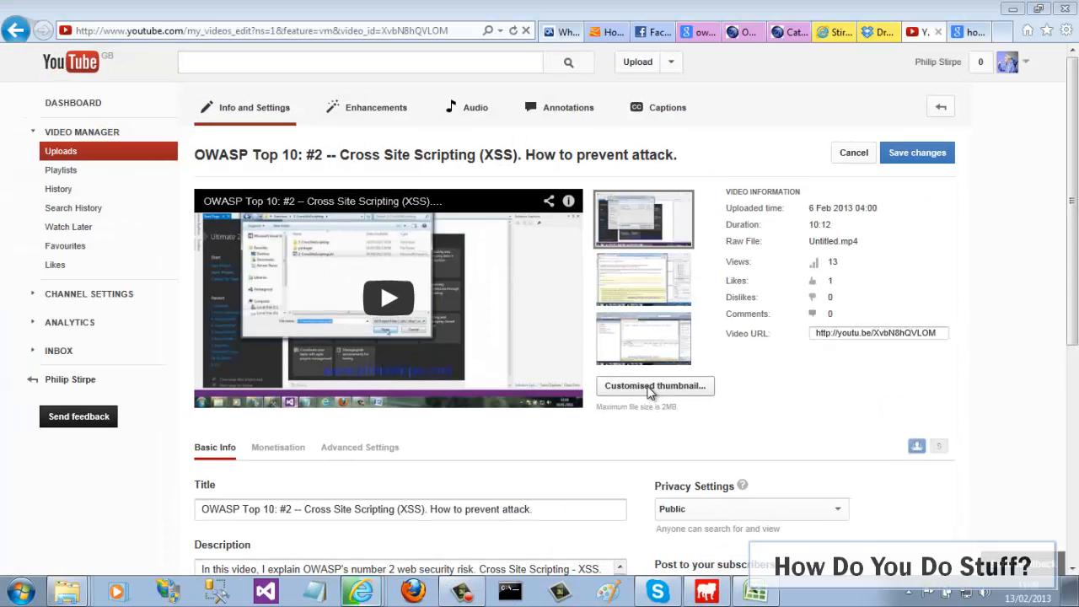
Upload logo.png from the HowDoYouDoStuff folder as the custom thumbnail and return to Uploads
{"action": "left_click", "coordinate": [654, 385]}
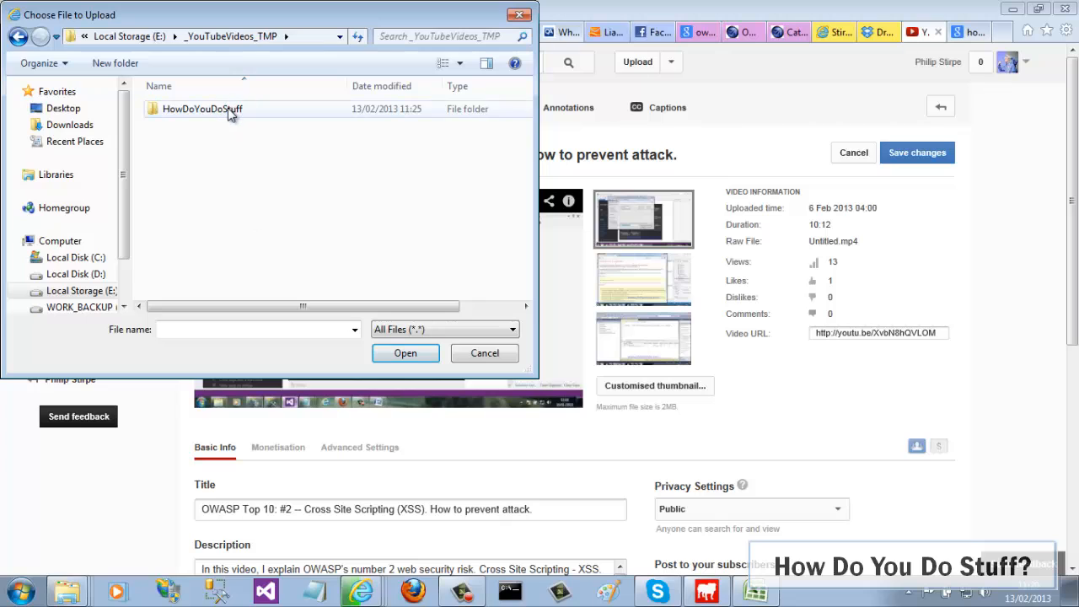
{"action": "double_click", "coordinate": [202, 108]}
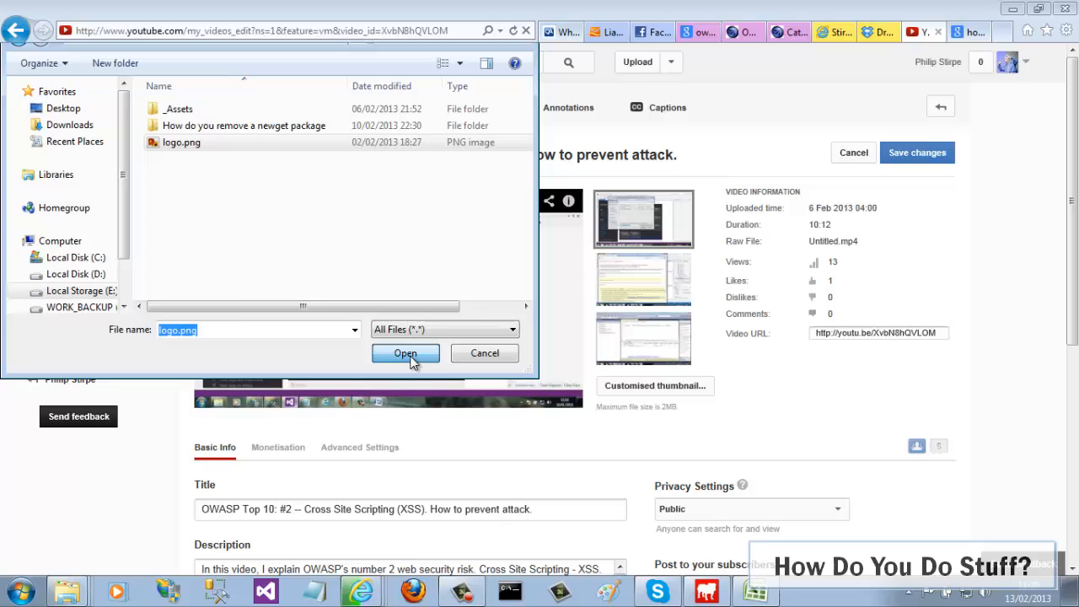
{"action": "left_click", "coordinate": [405, 354]}
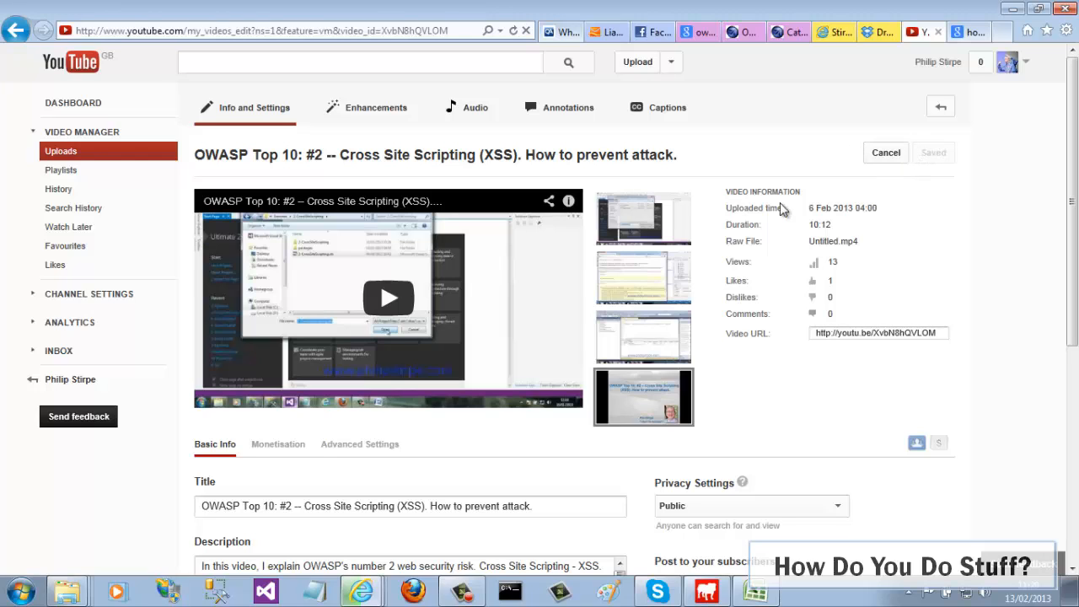
{"action": "left_click", "coordinate": [15, 30]}
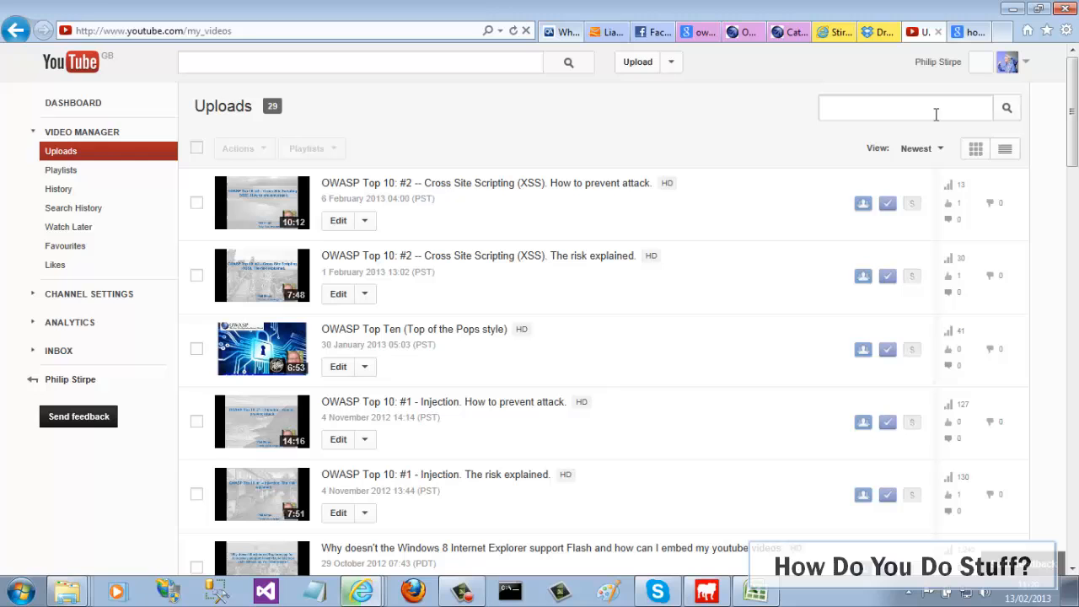